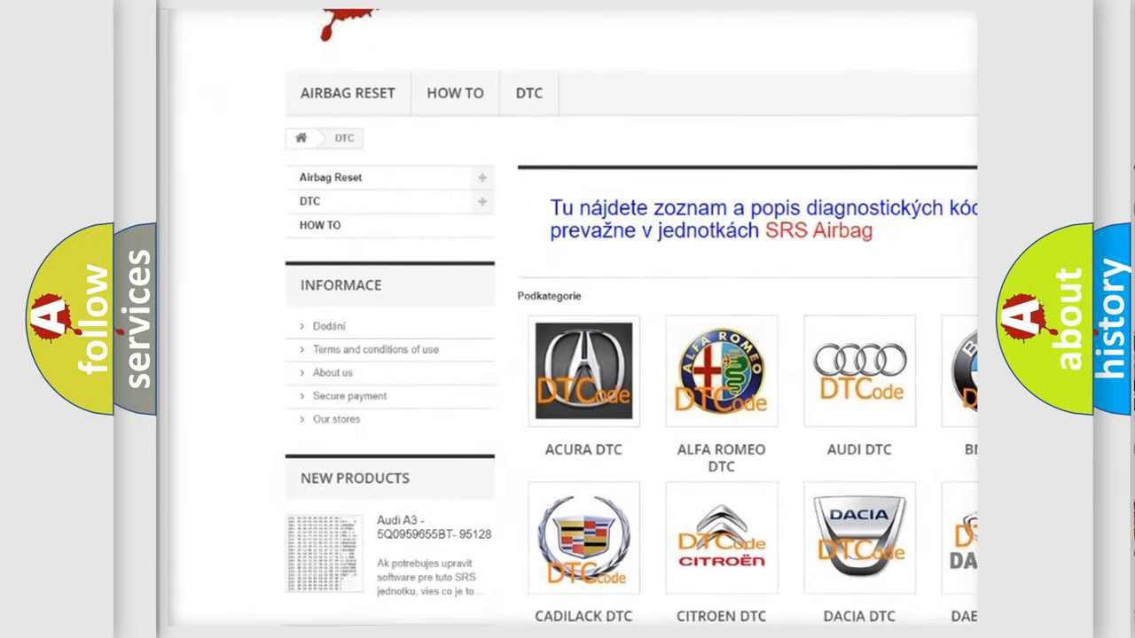
{"action": "scroll", "scroll_direction": "down", "scroll_amount": 3}
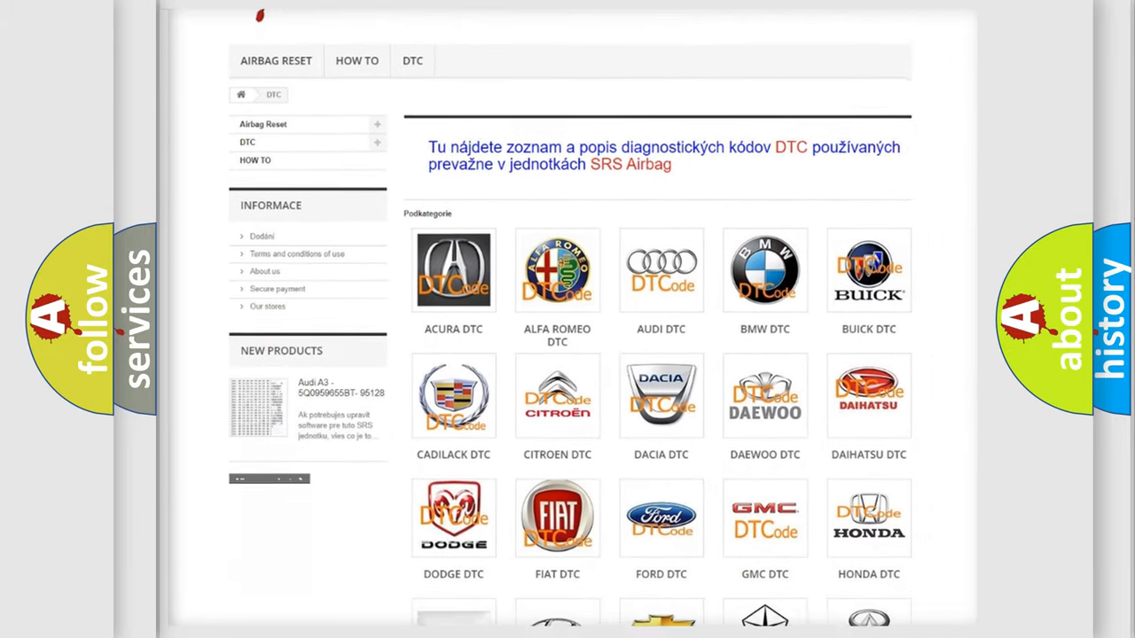
{"action": "scroll", "scroll_direction": "down", "scroll_amount": 3}
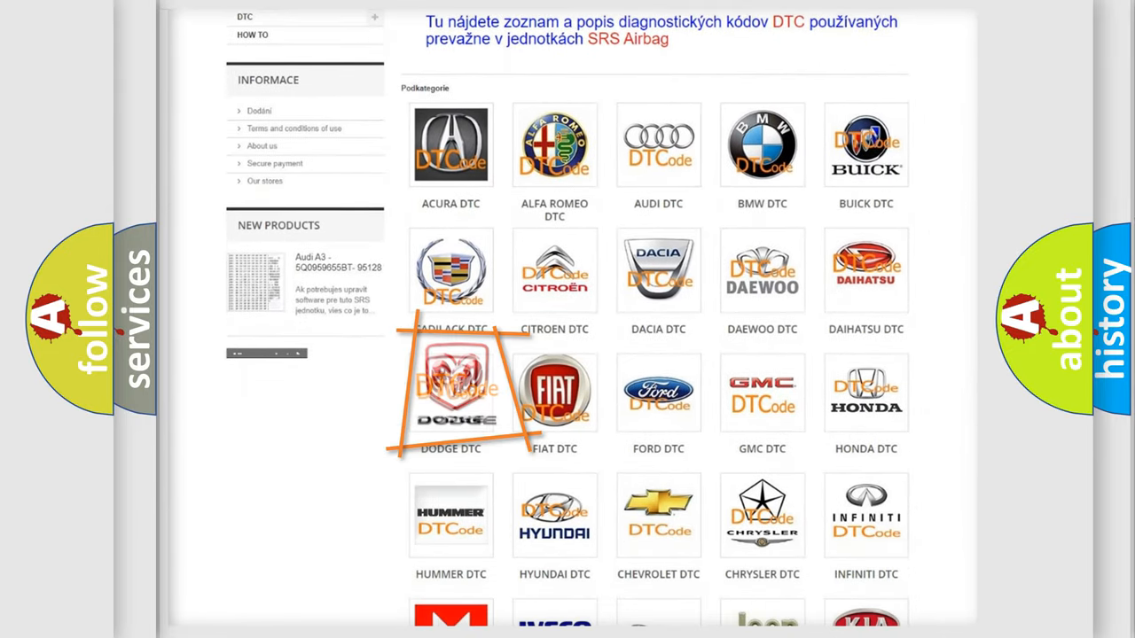